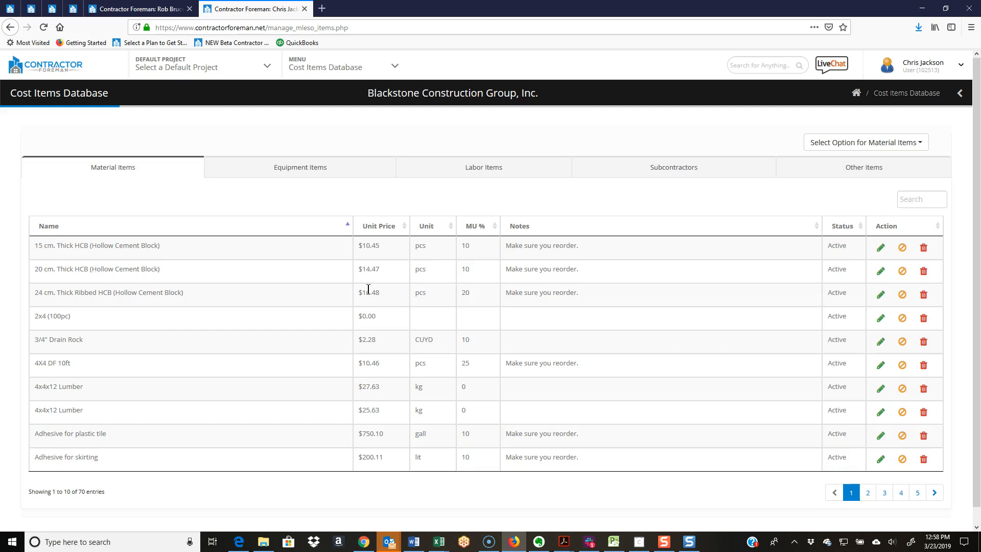
# - From the Menu, view the Equipment, Labor and Other Items lists in the Cost Items Database
pyautogui.click(396, 65)
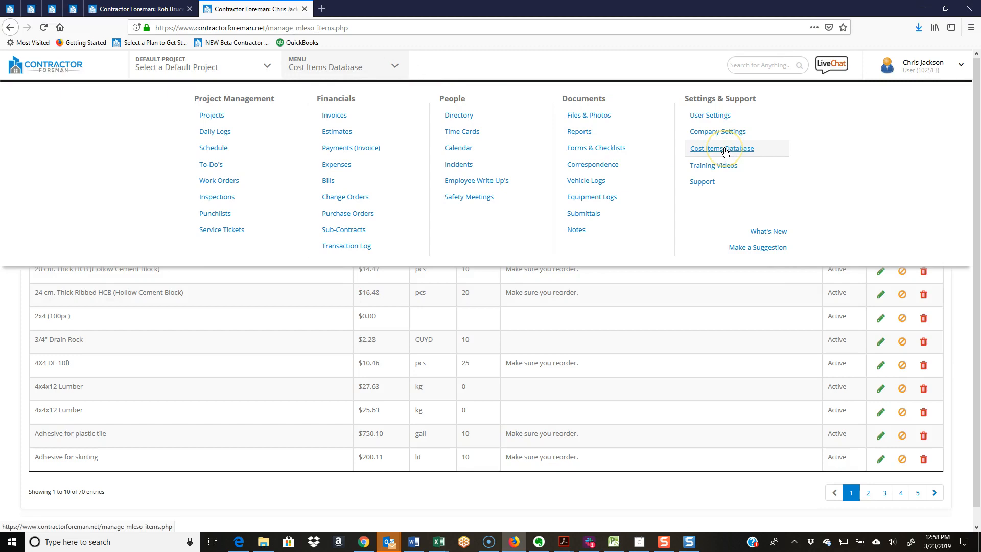
pyautogui.moveTo(705, 246)
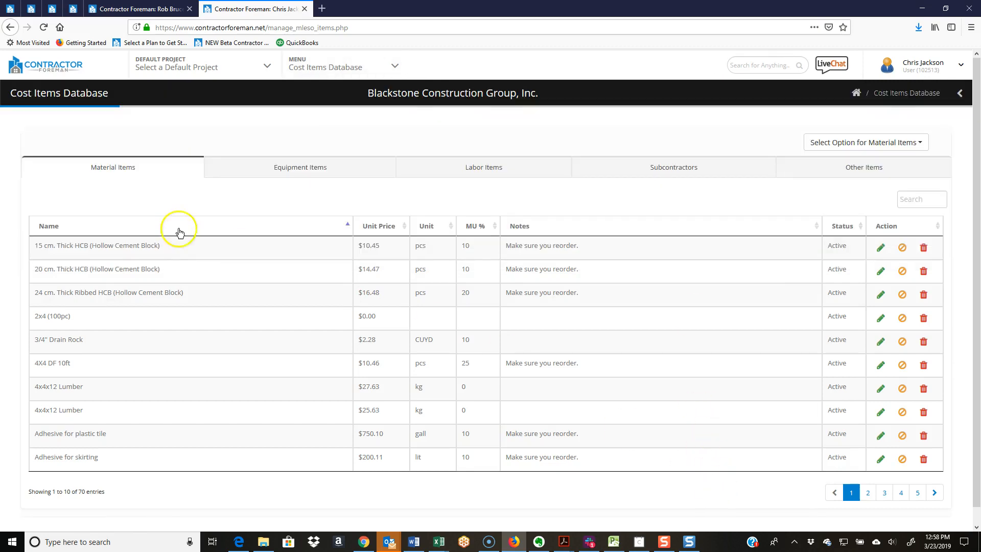
pyautogui.moveTo(108, 174)
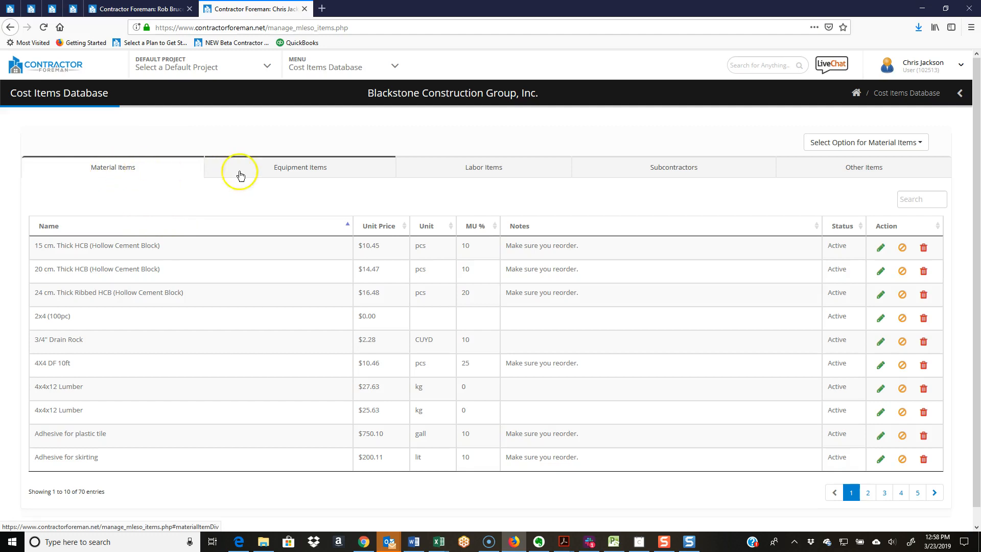
pyautogui.click(301, 167)
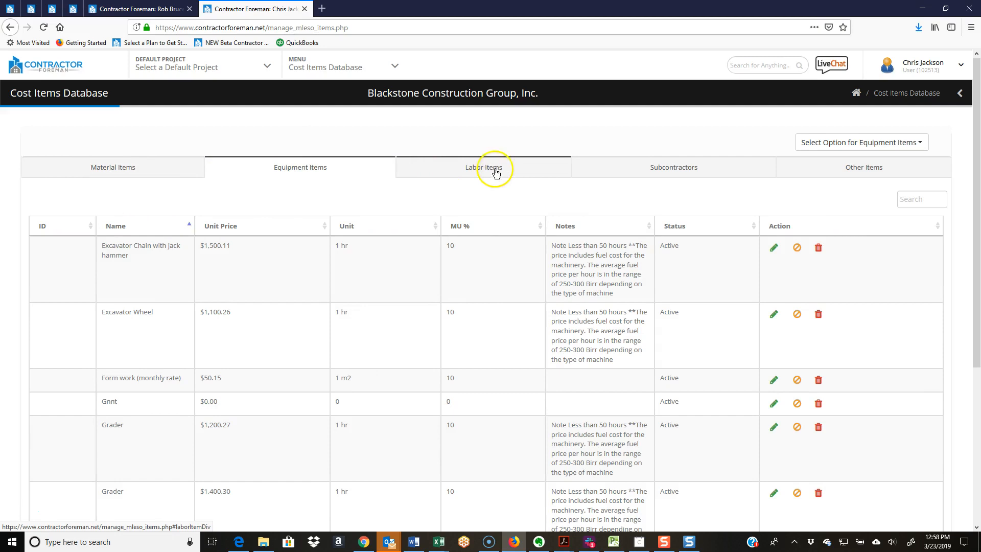
pyautogui.click(674, 167)
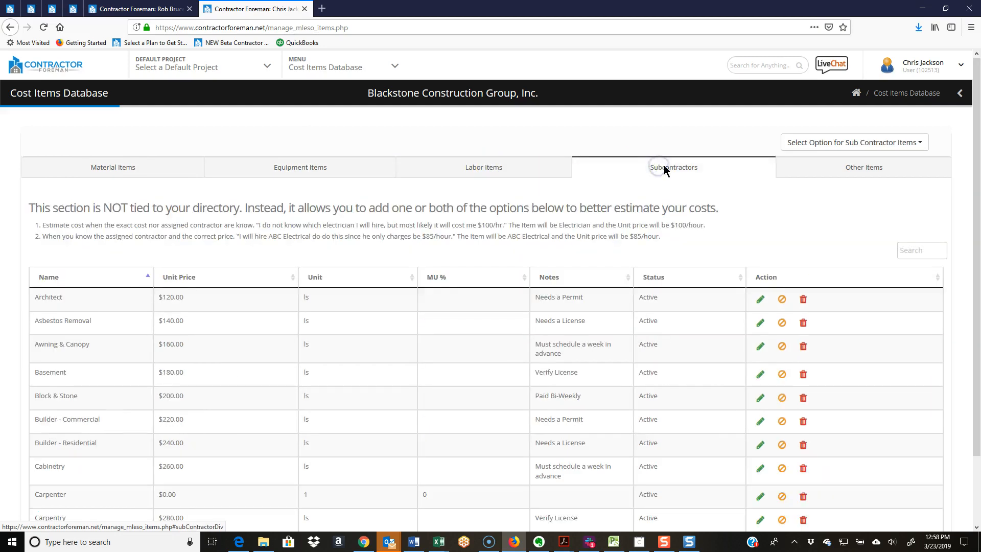
pyautogui.moveTo(855, 173)
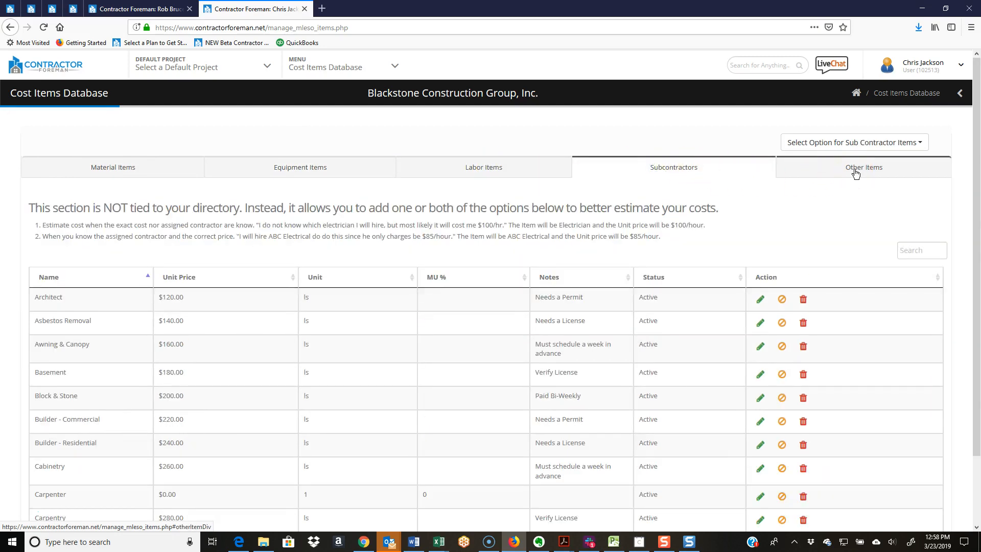
pyautogui.click(864, 167)
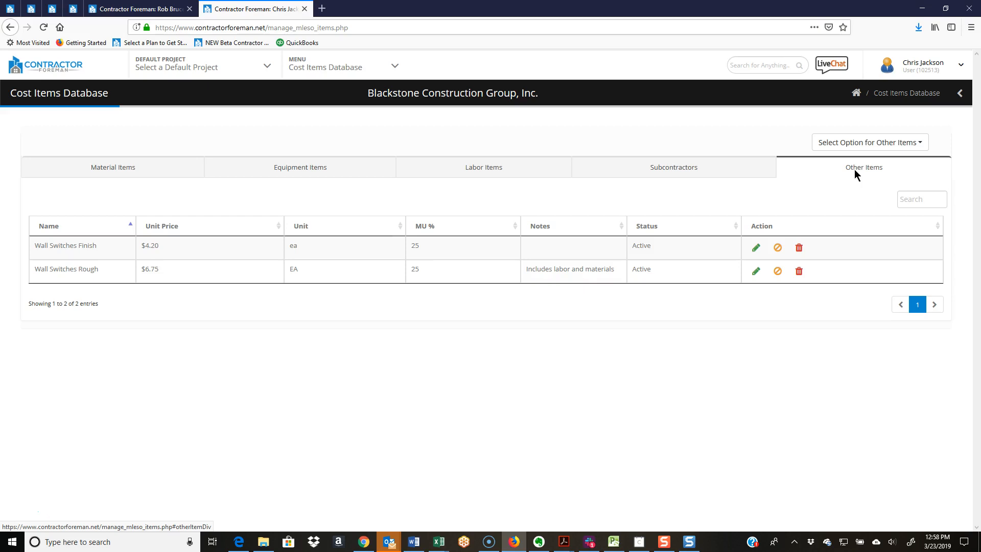
pyautogui.moveTo(115, 171)
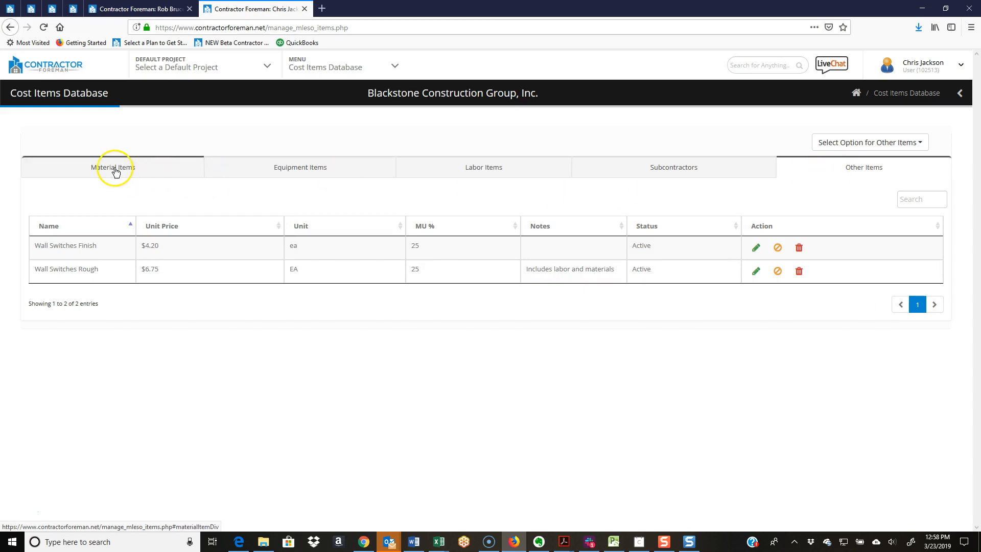
# - Return to the Material Items list and show its available actions menu
pyautogui.click(113, 168)
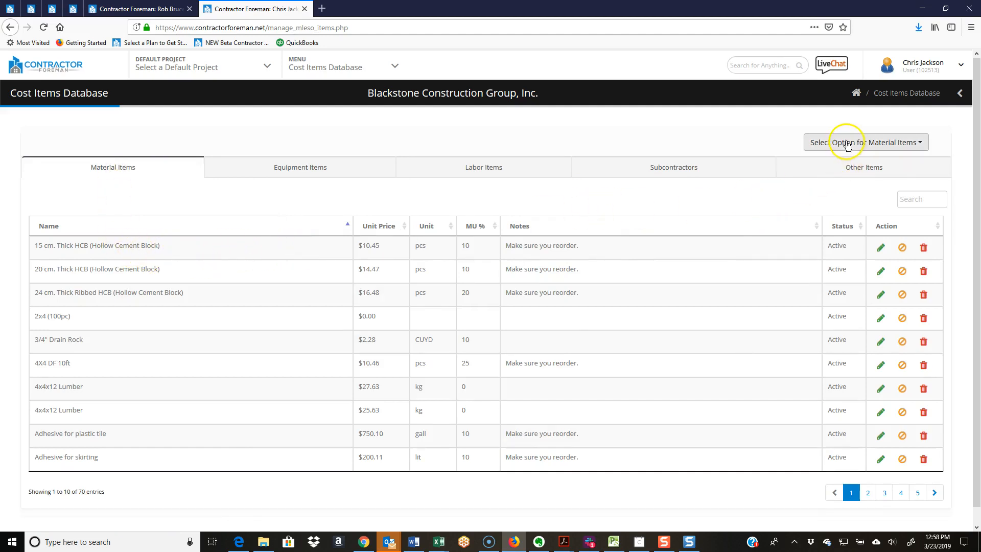
pyautogui.click(865, 142)
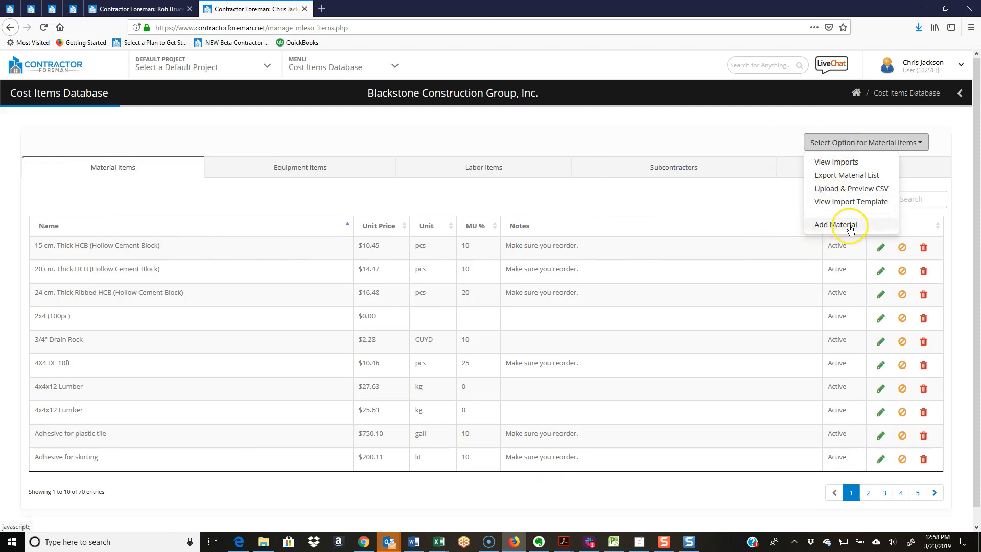
pyautogui.moveTo(840, 206)
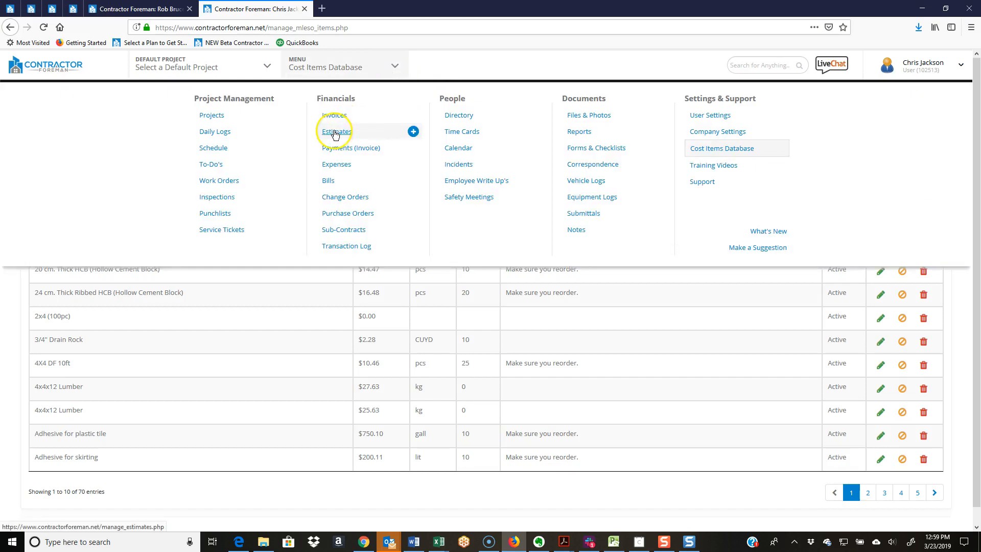
# - From Estimates, open Ben's Roof Addition (#0229) and show its Items list
pyautogui.click(338, 131)
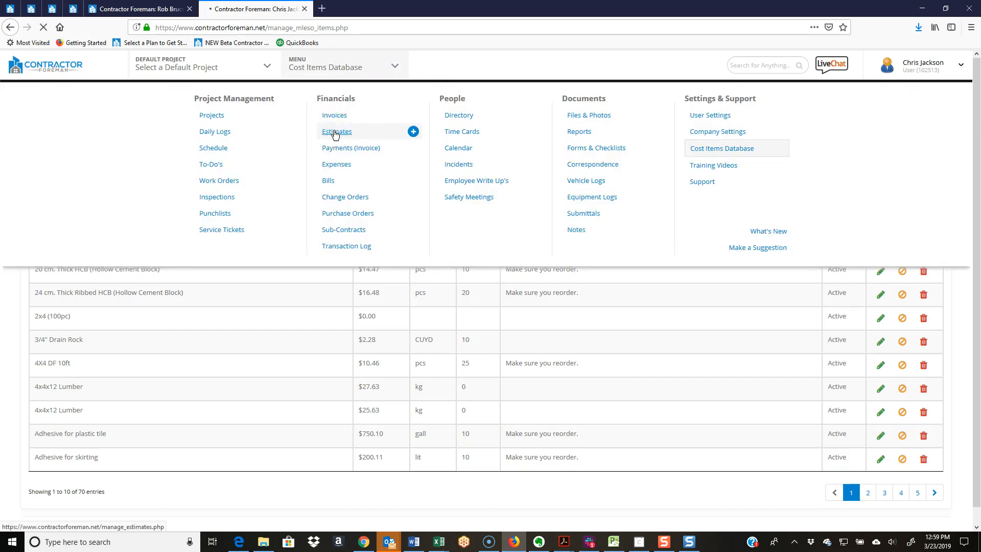
pyautogui.click(335, 131)
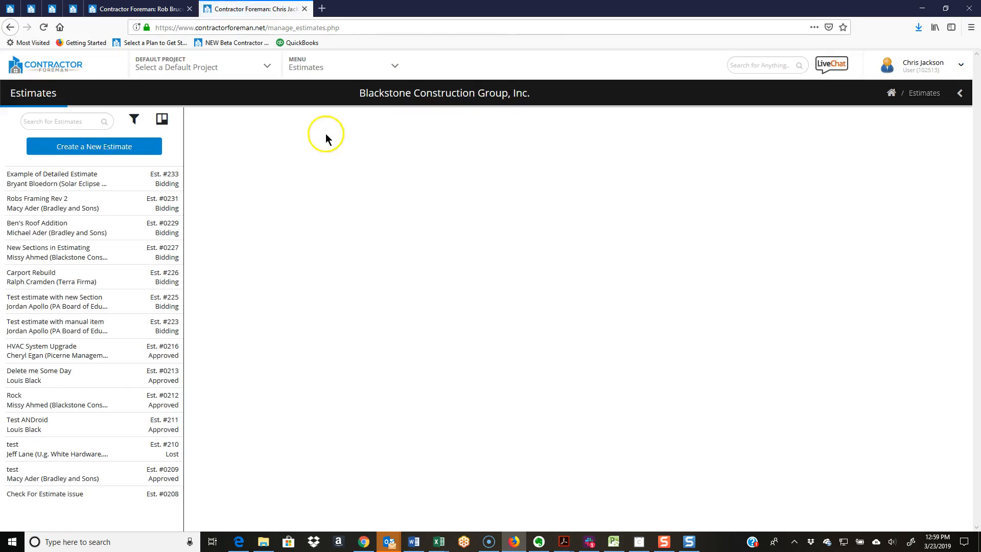
pyautogui.click(53, 230)
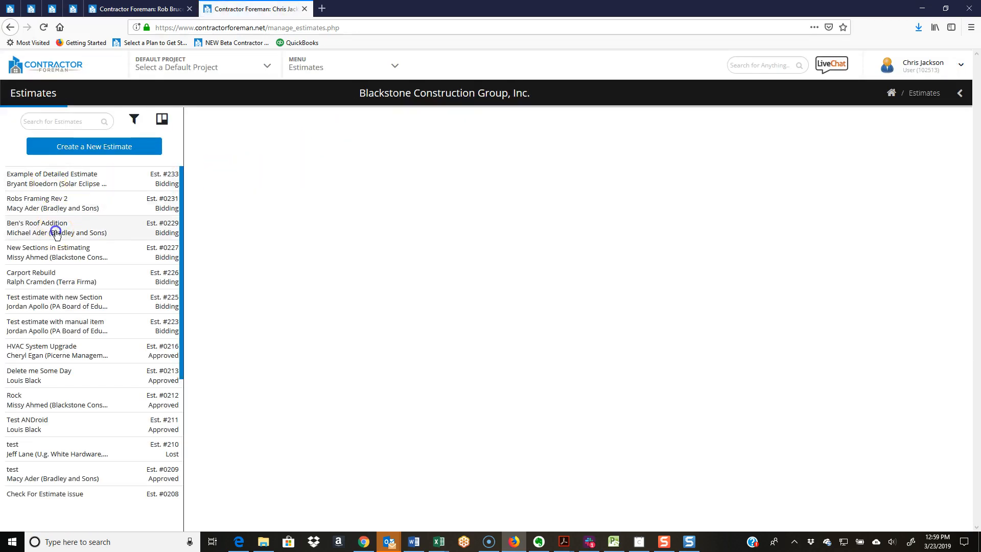
pyautogui.click(56, 227)
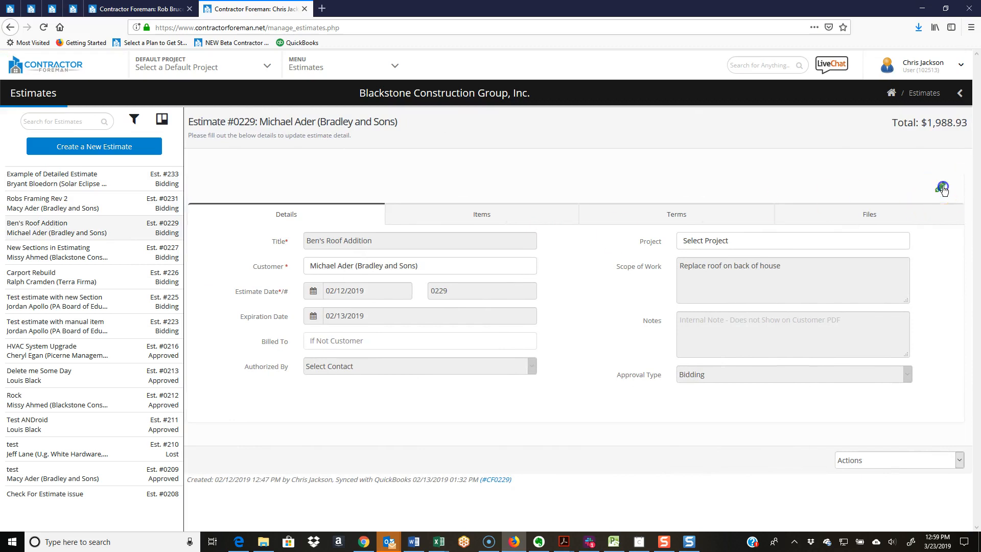
pyautogui.click(481, 215)
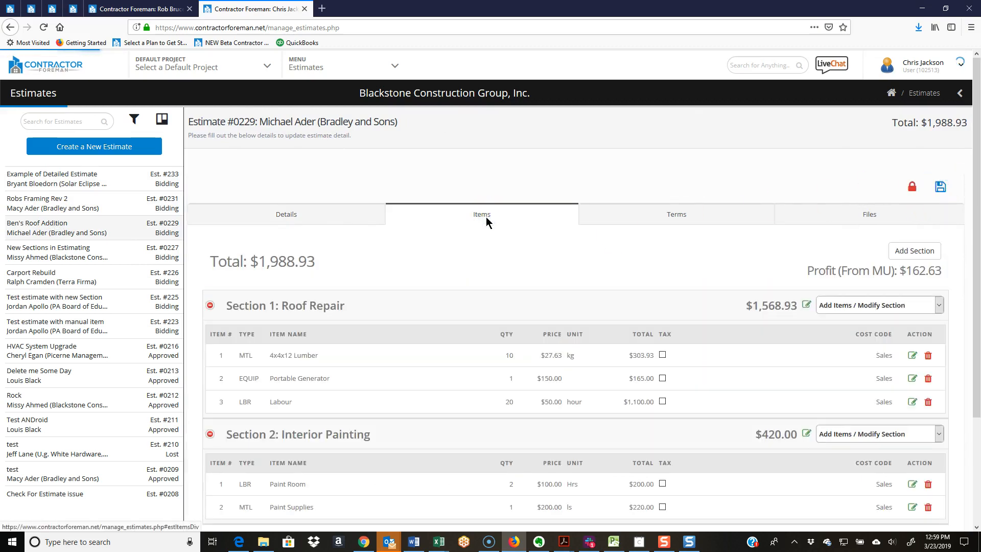
pyautogui.moveTo(413, 348)
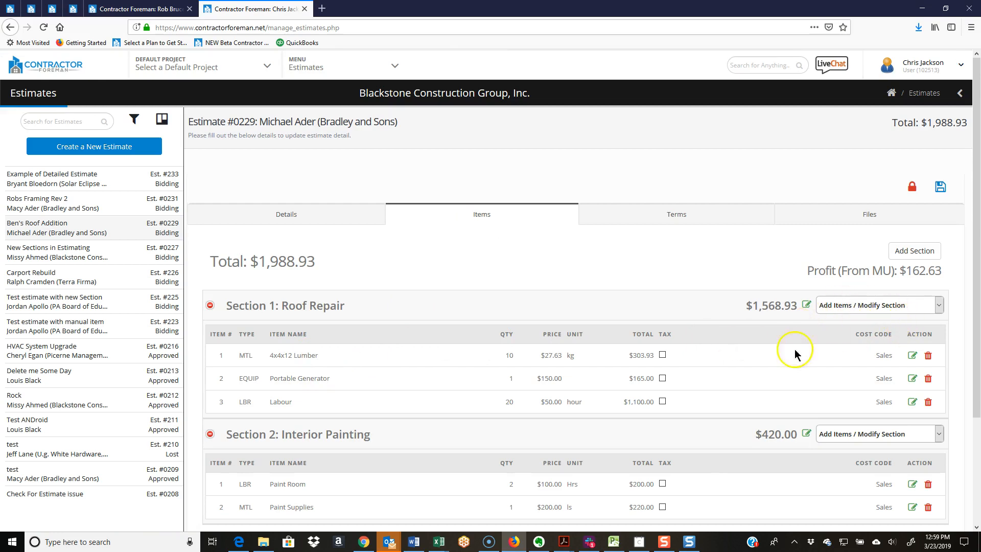
pyautogui.moveTo(313, 301)
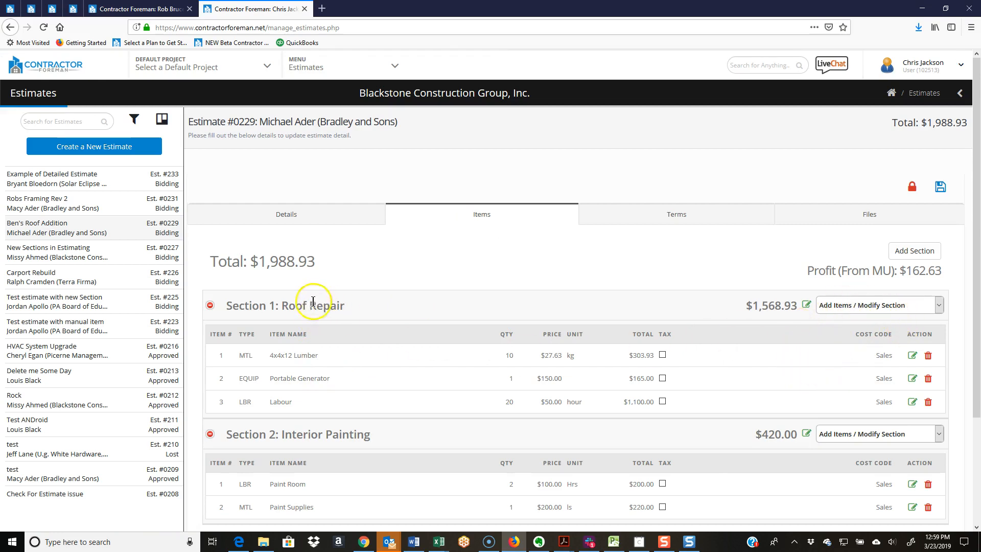
pyautogui.moveTo(833, 307)
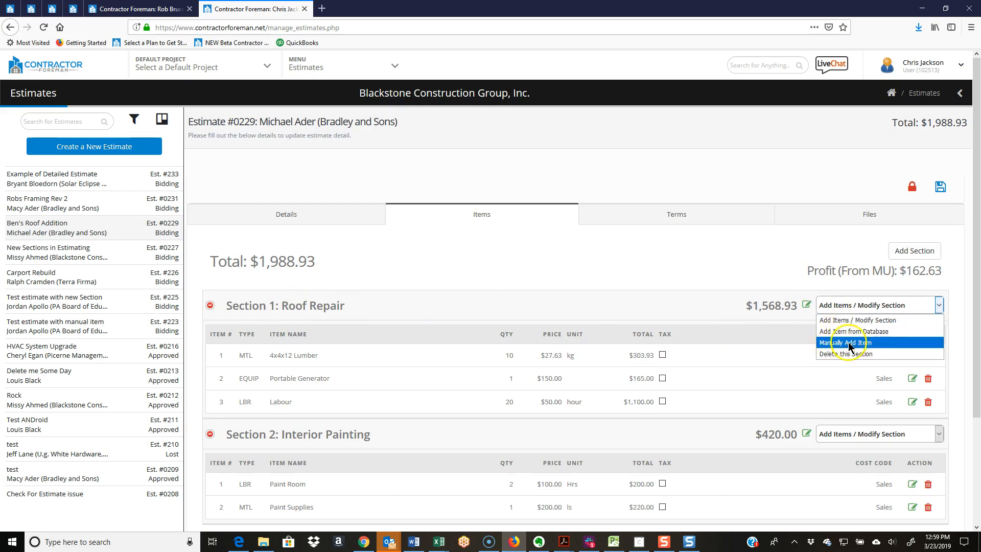
# - Draft a manual Roof Repair item as Material, switch it to Equipment, then discard it
pyautogui.click(850, 343)
pyautogui.write('dghfygu')
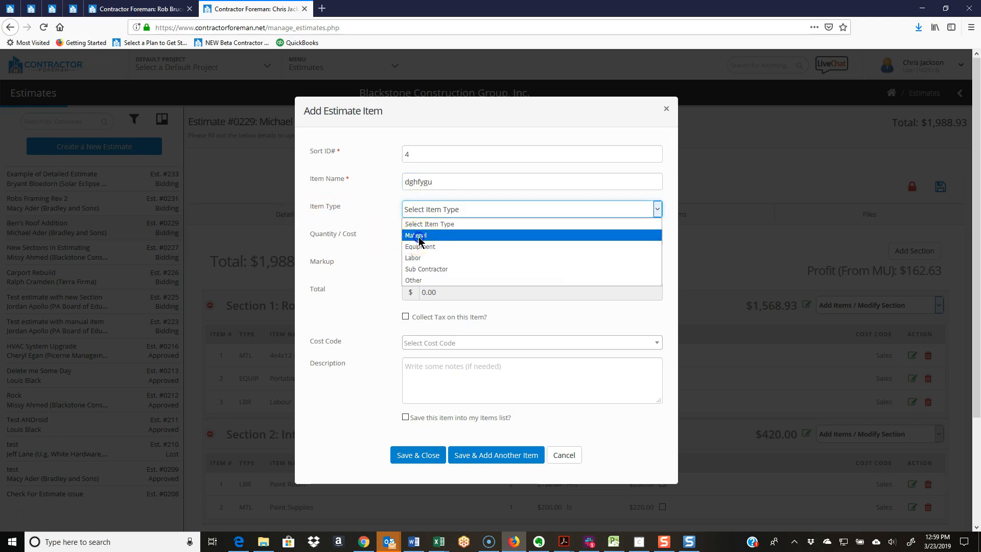
pyautogui.click(416, 235)
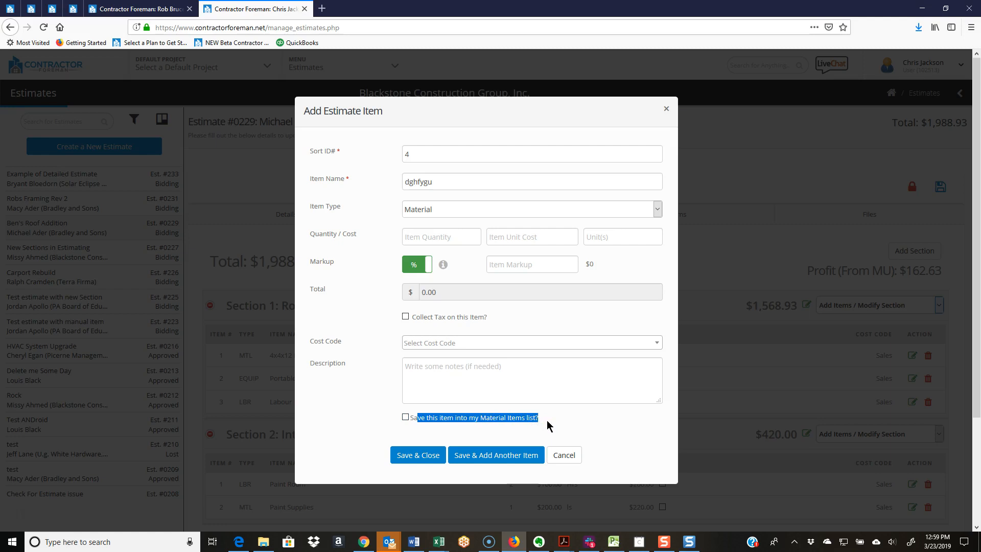
pyautogui.click(532, 209)
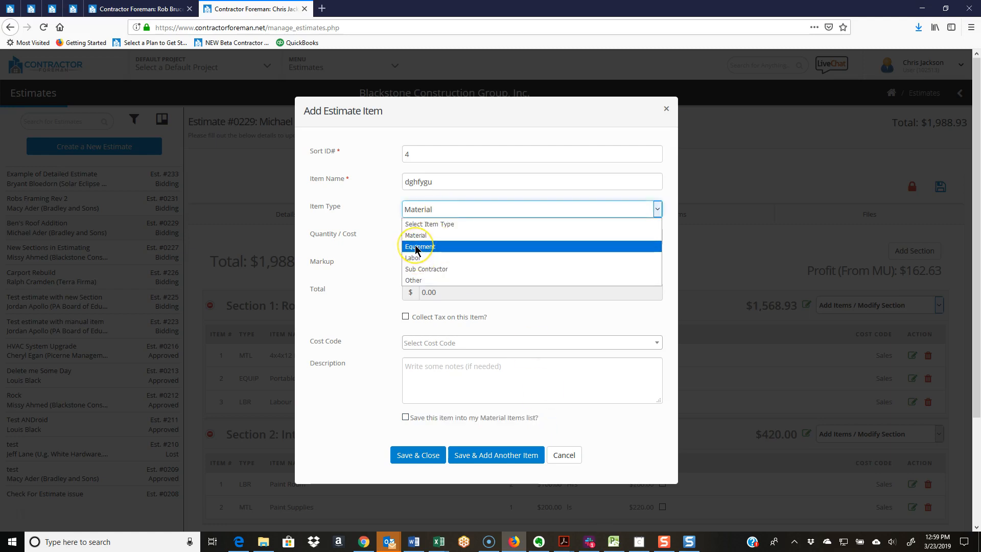
pyautogui.click(419, 247)
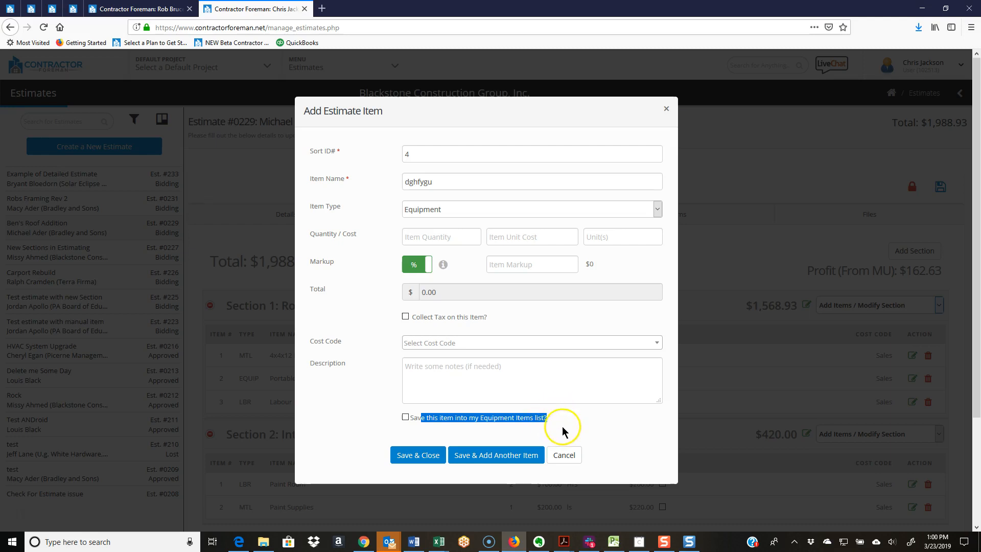
pyautogui.click(564, 455)
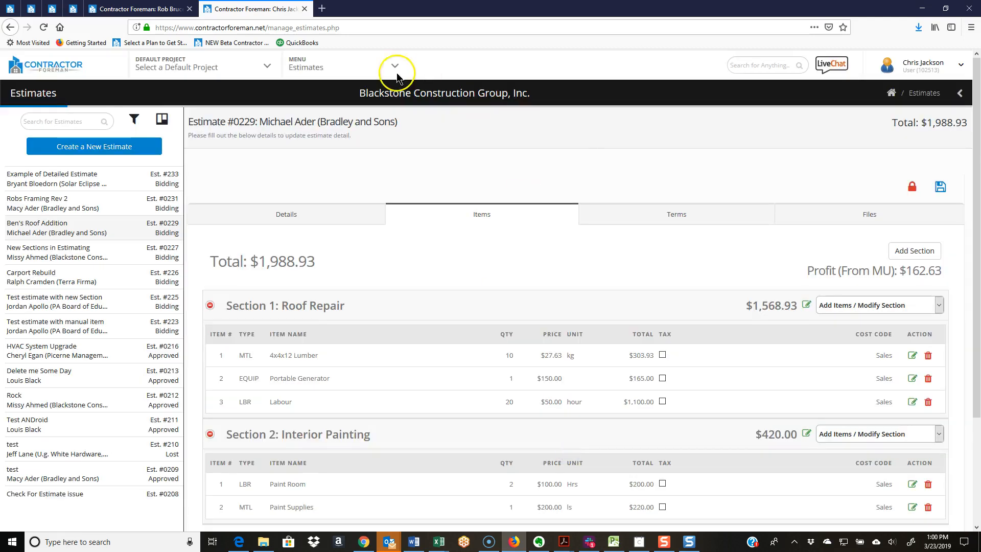
# - Go to the Cost Items Database and open the 3/4" Drain Rock material for editing
pyautogui.click(395, 66)
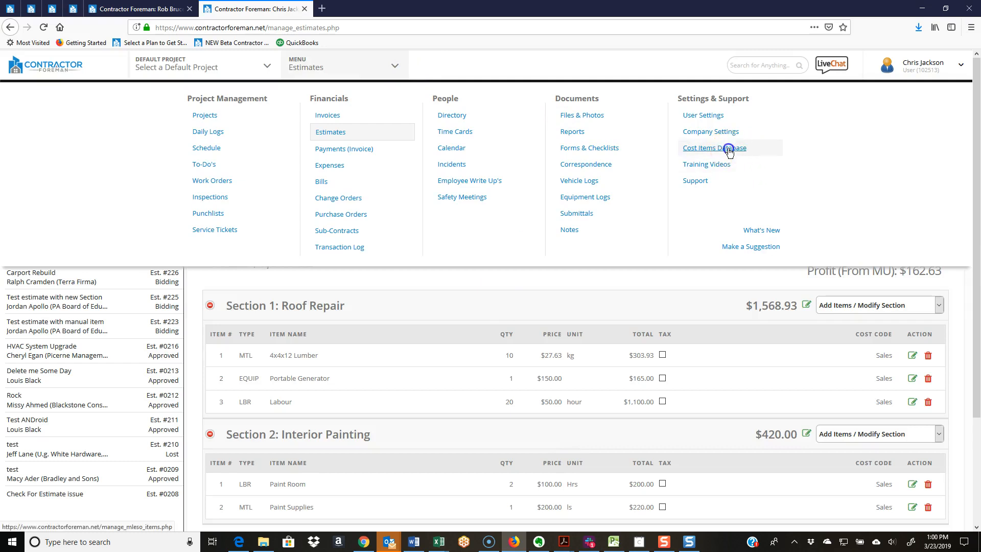
pyautogui.click(714, 147)
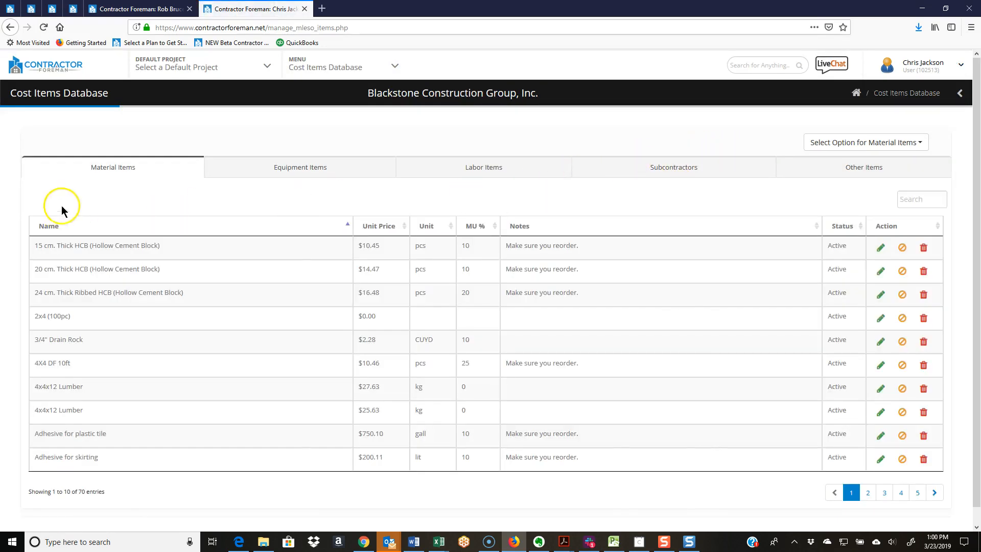
pyautogui.moveTo(122, 170)
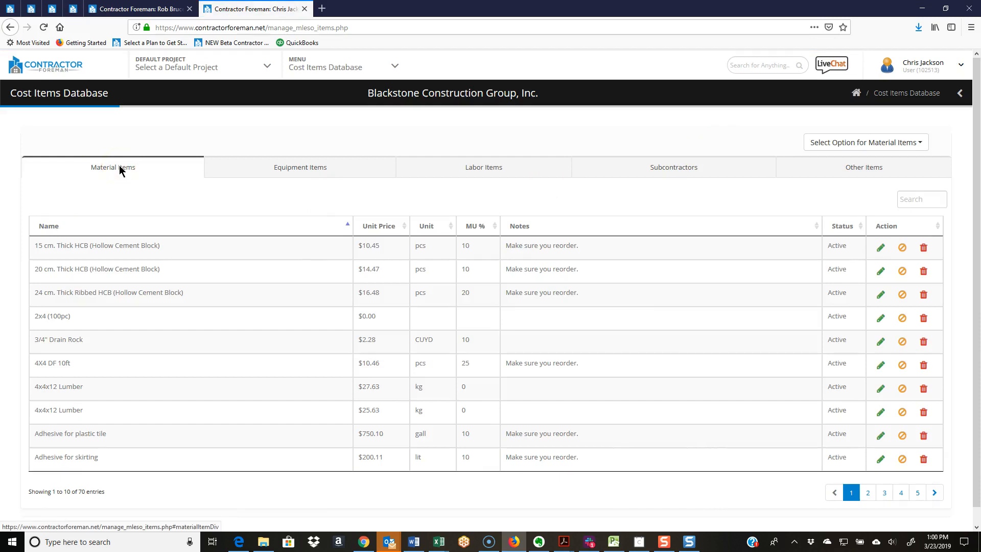
pyautogui.moveTo(312, 170)
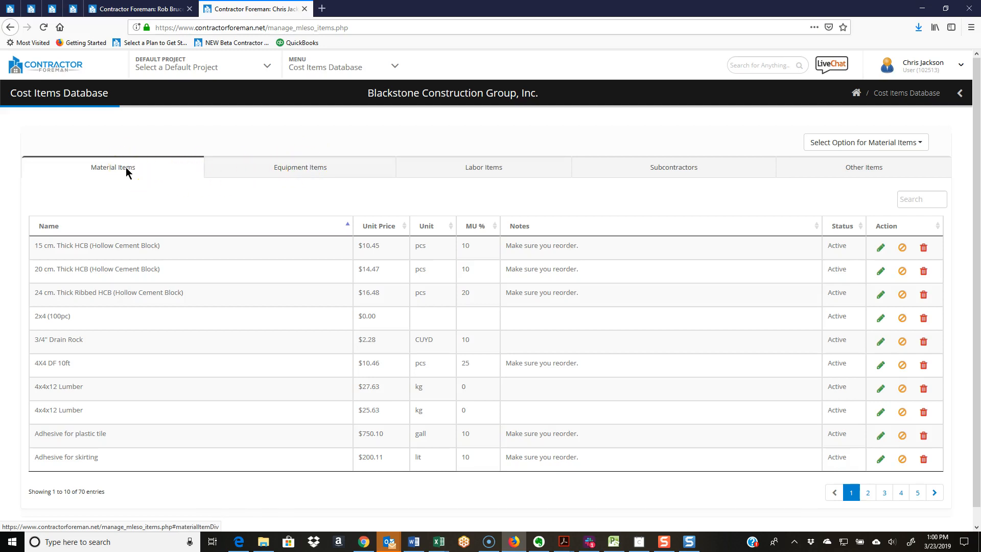
pyautogui.moveTo(116, 226)
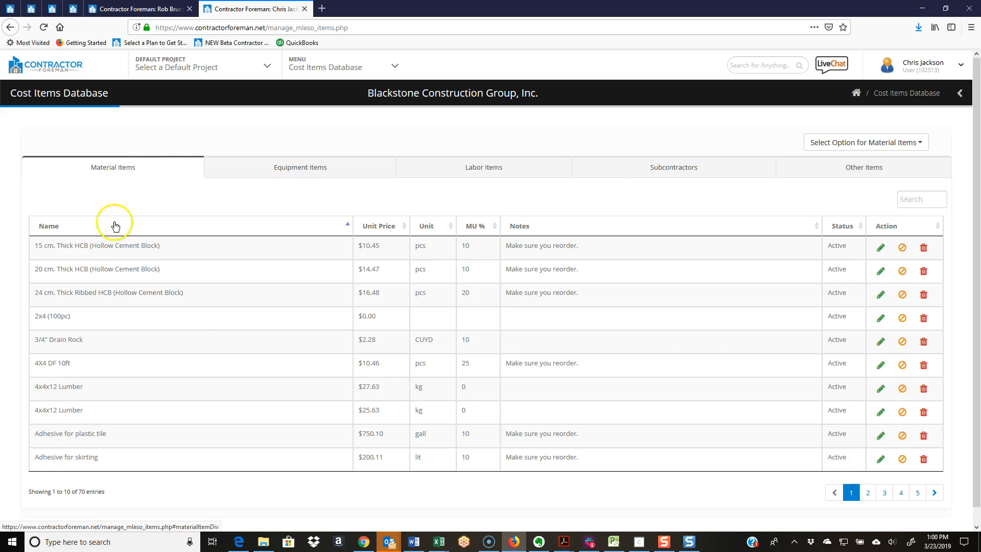
pyautogui.moveTo(481, 340)
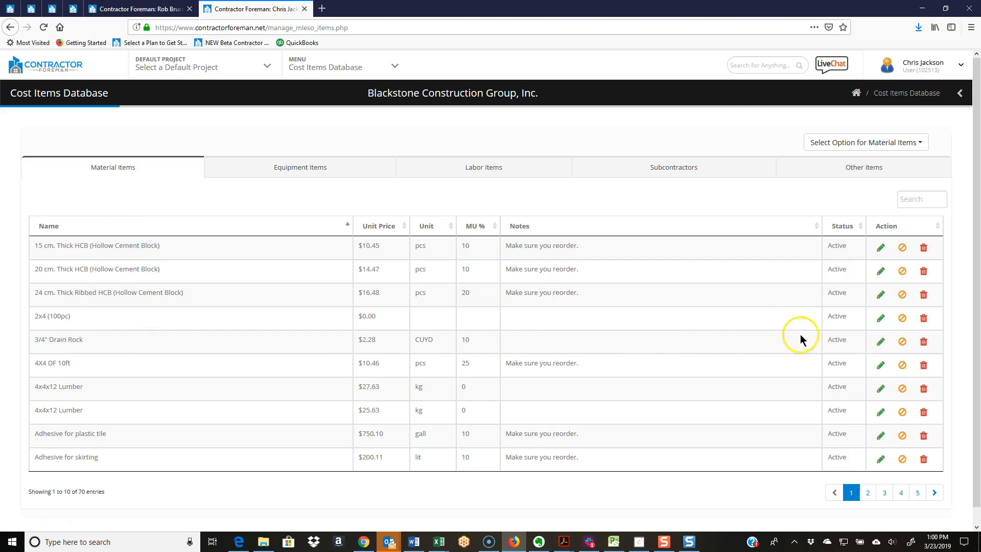
pyautogui.moveTo(880, 342)
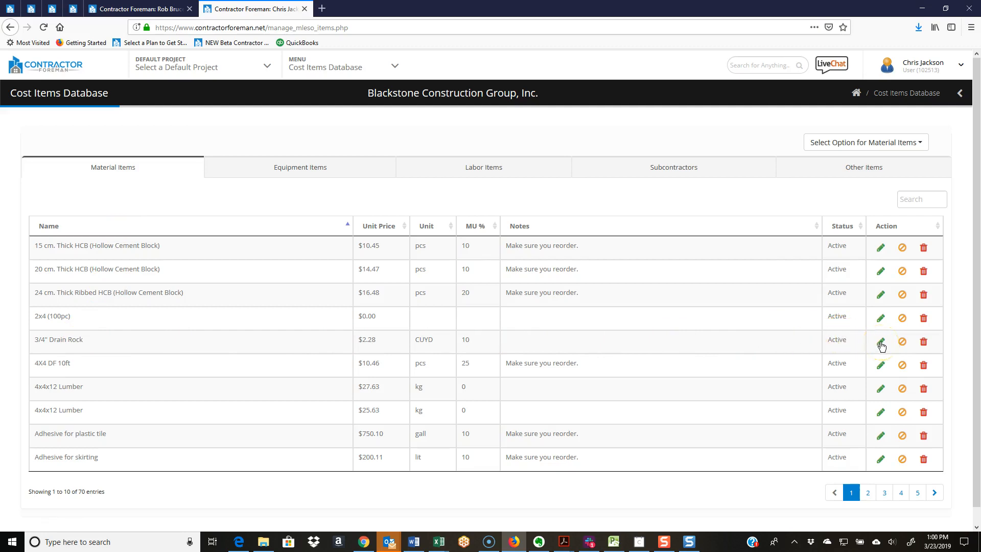
pyautogui.moveTo(915, 344)
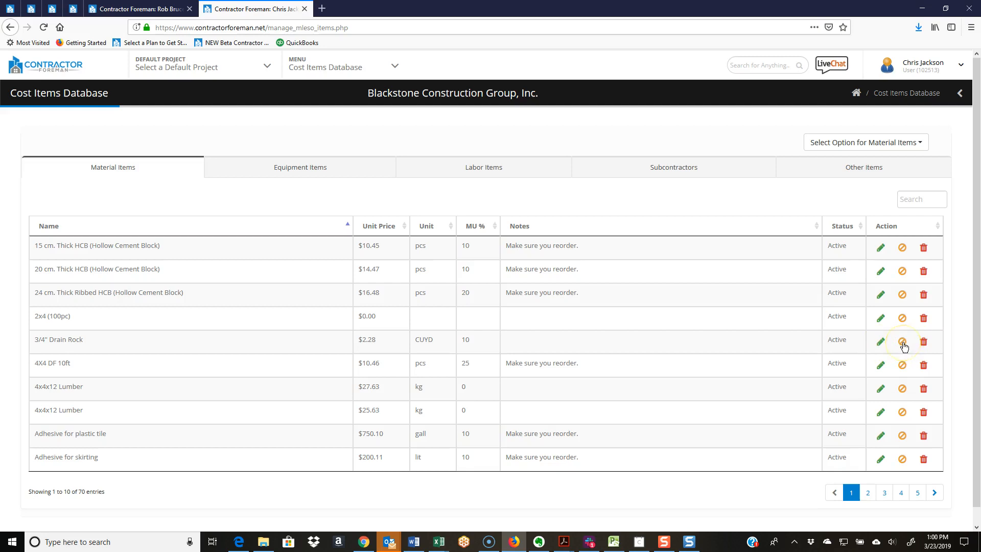
pyautogui.moveTo(880, 344)
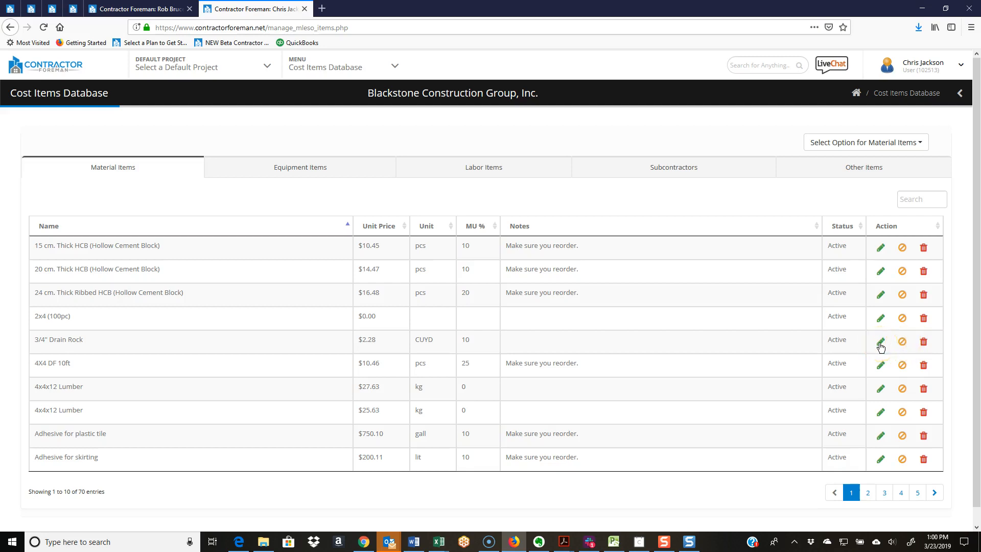
pyautogui.click(871, 142)
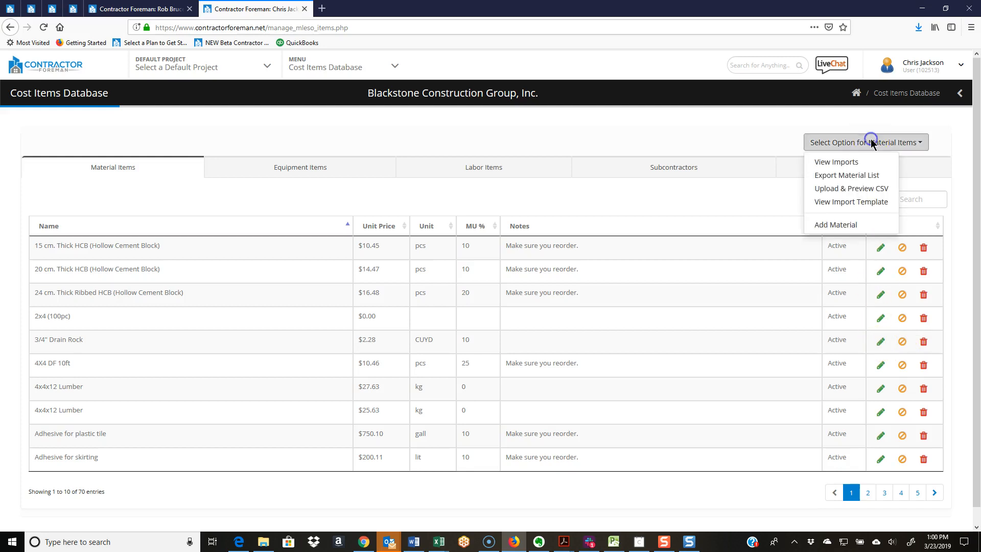
pyautogui.moveTo(841, 225)
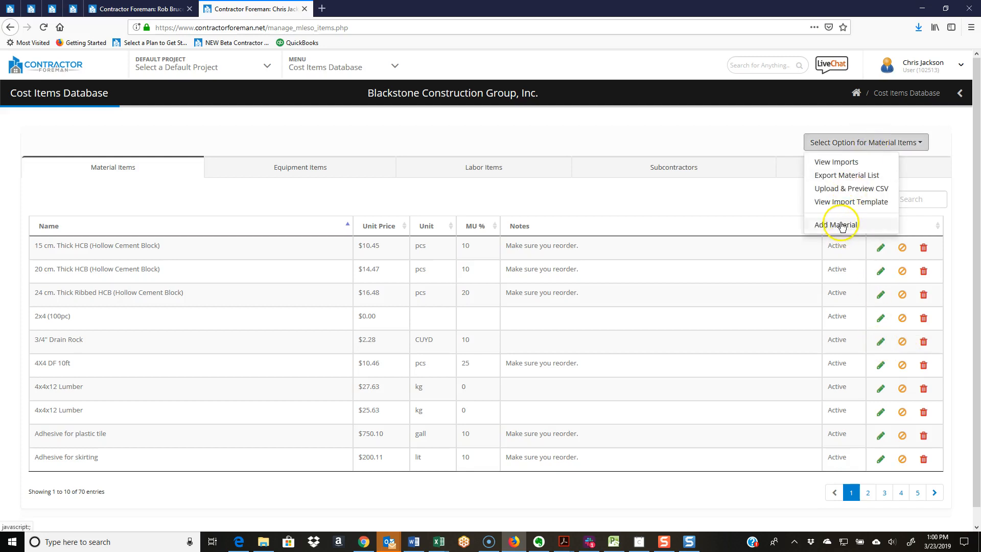
pyautogui.moveTo(848, 335)
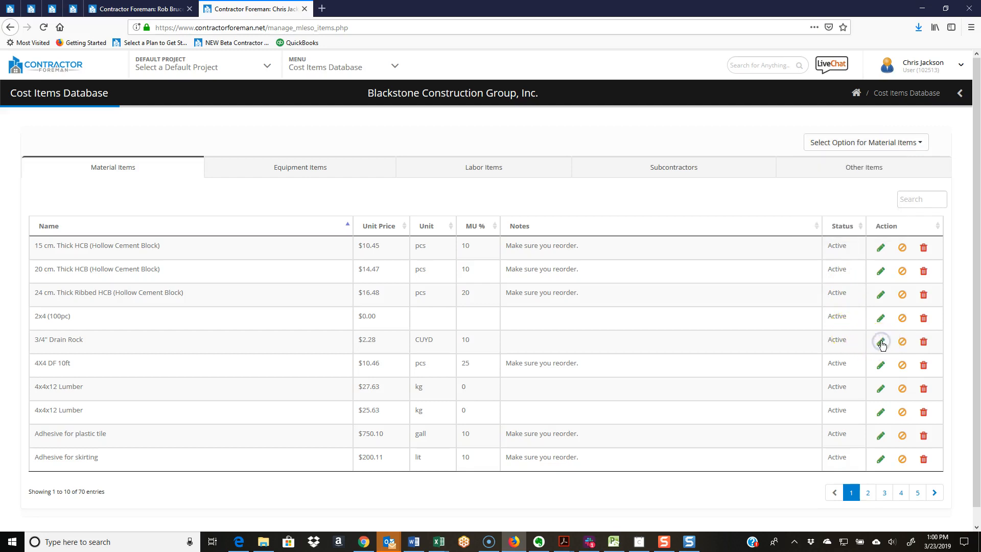
pyautogui.click(880, 341)
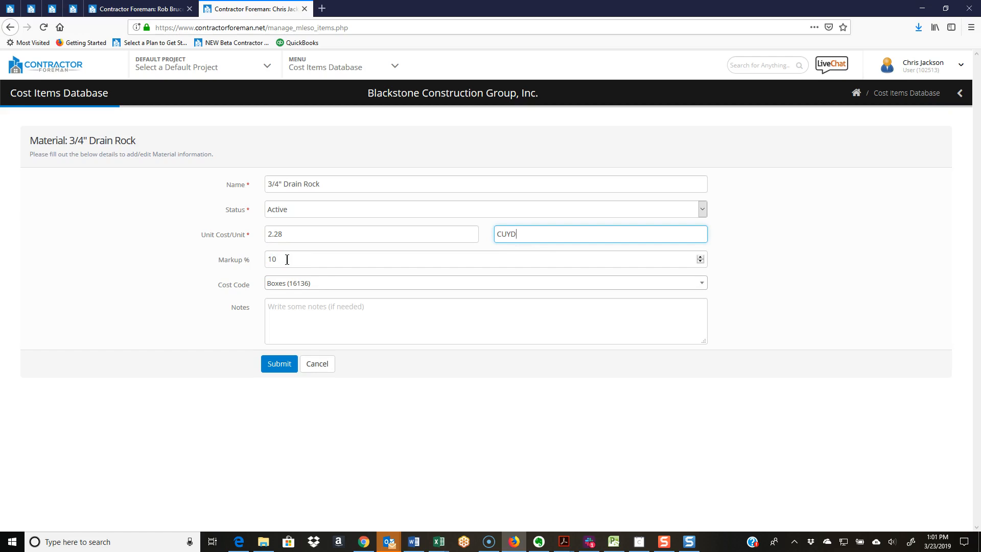
pyautogui.click(279, 363)
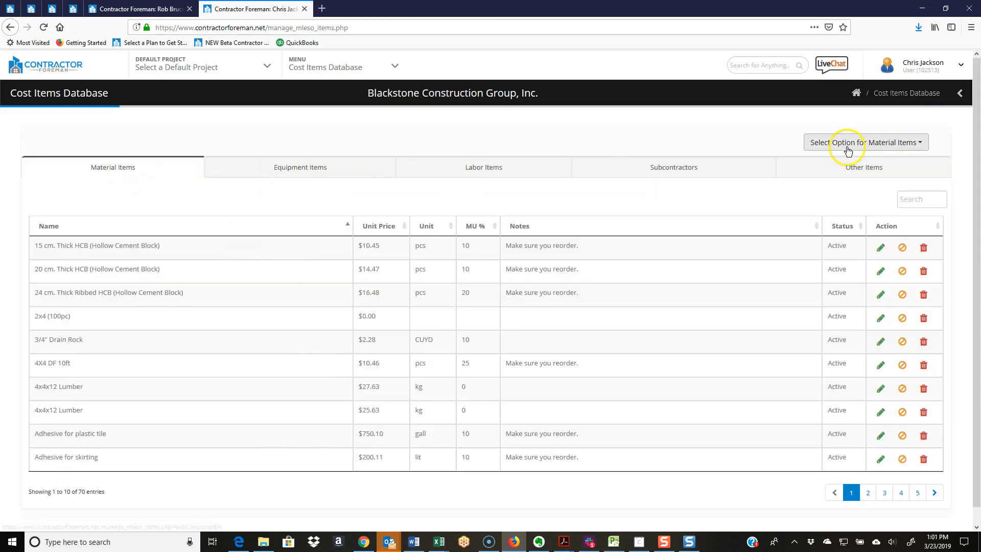
pyautogui.click(867, 142)
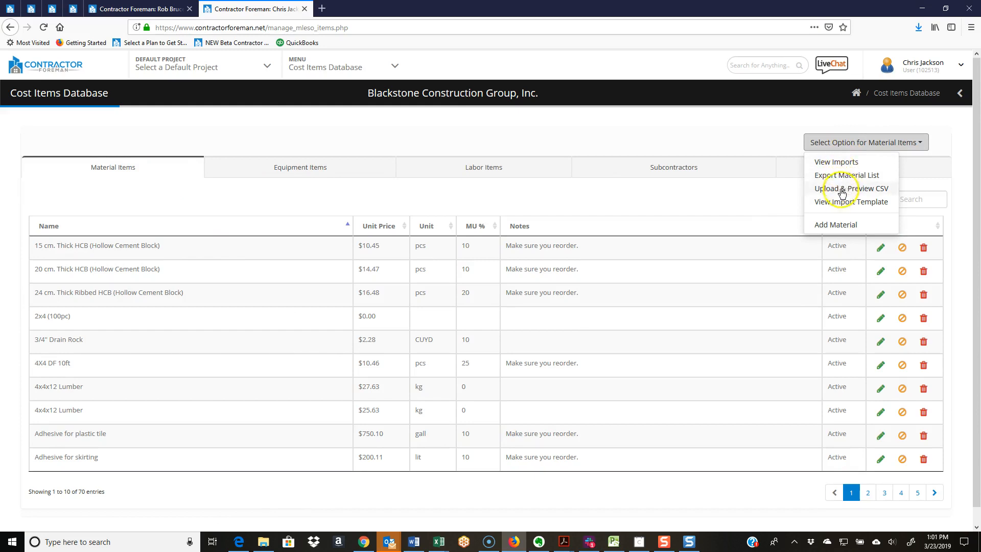
pyautogui.moveTo(860, 207)
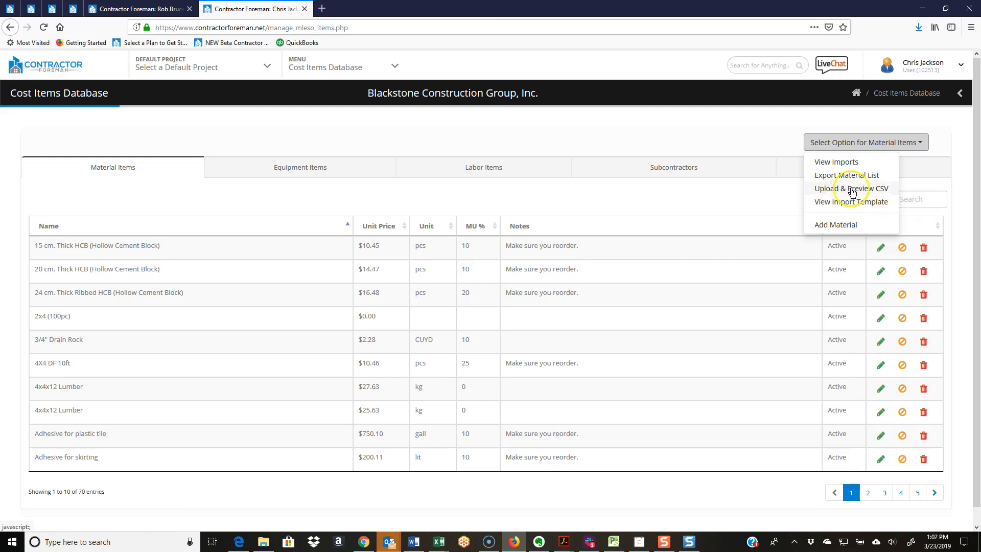
pyautogui.moveTo(836, 223)
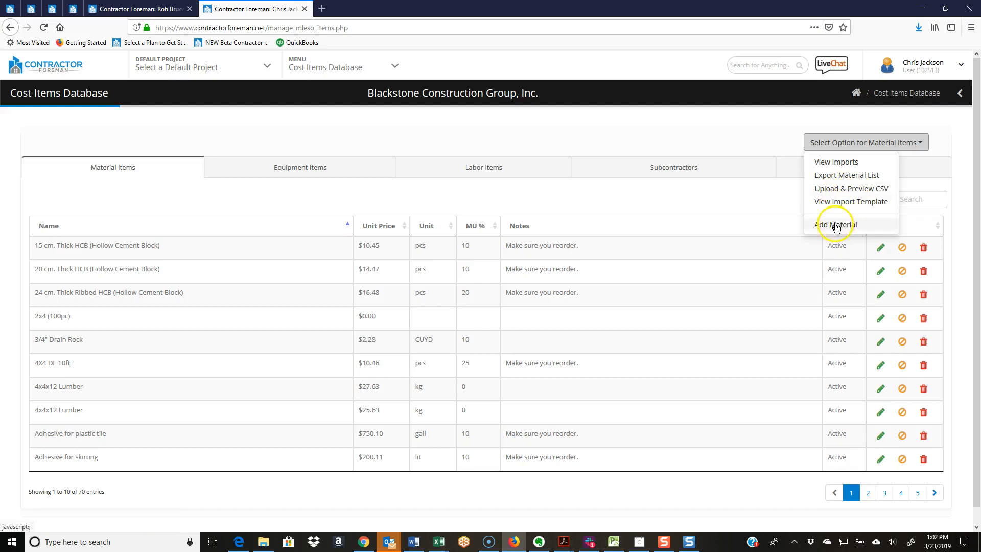
pyautogui.click(836, 225)
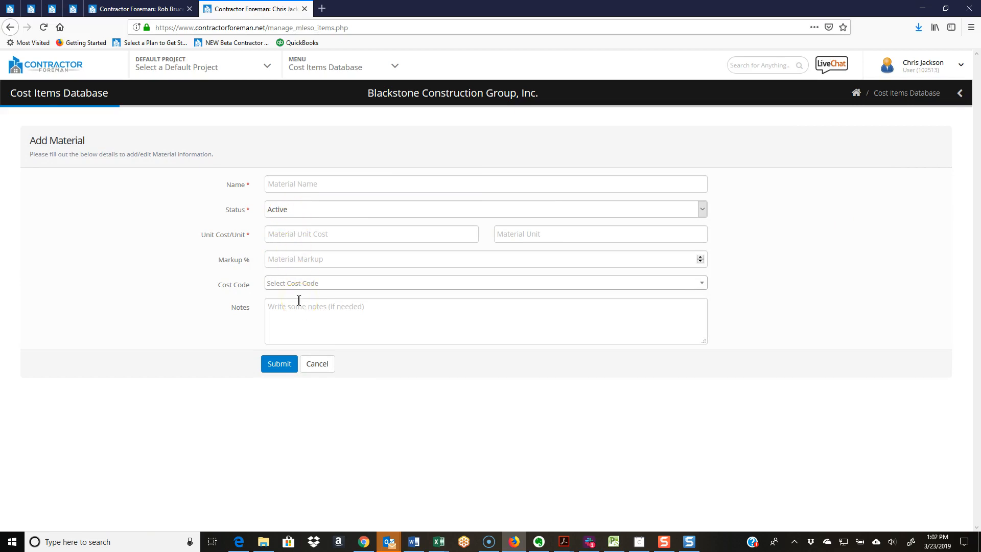
pyautogui.click(317, 363)
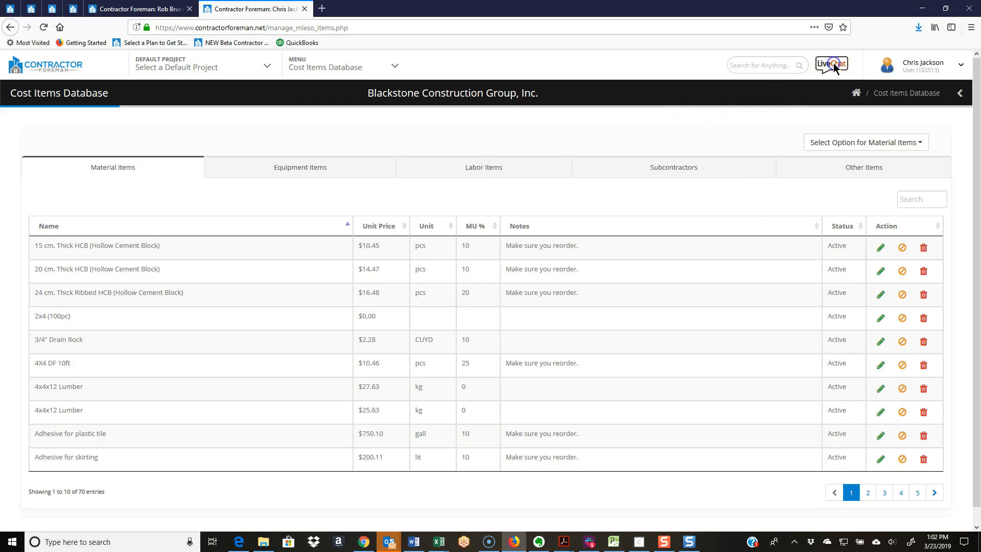
pyautogui.click(832, 63)
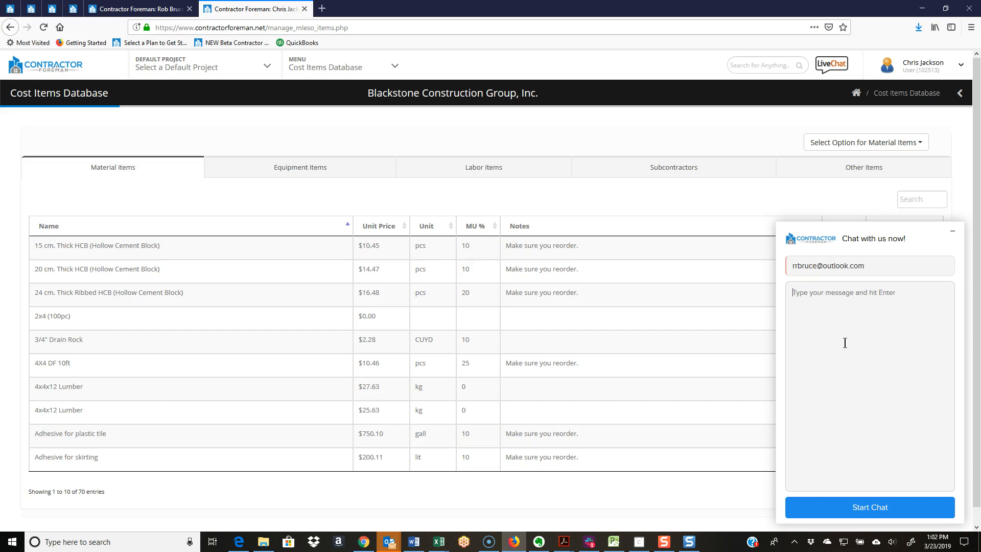
pyautogui.click(870, 507)
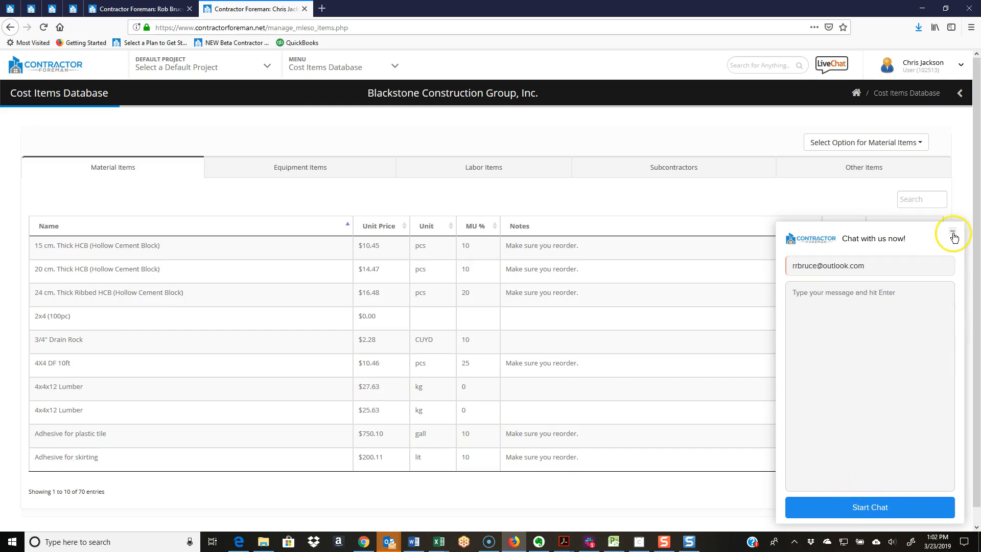
pyautogui.click(952, 233)
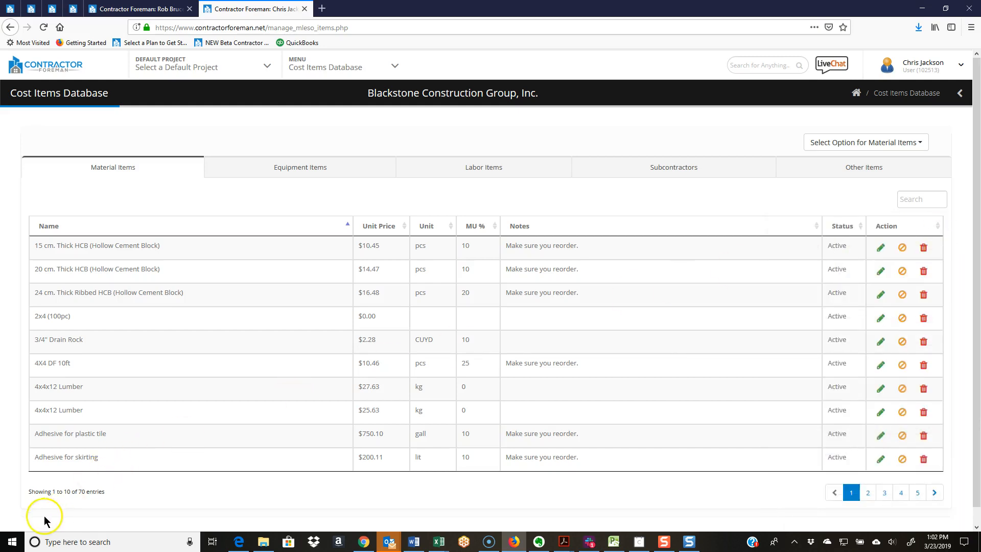